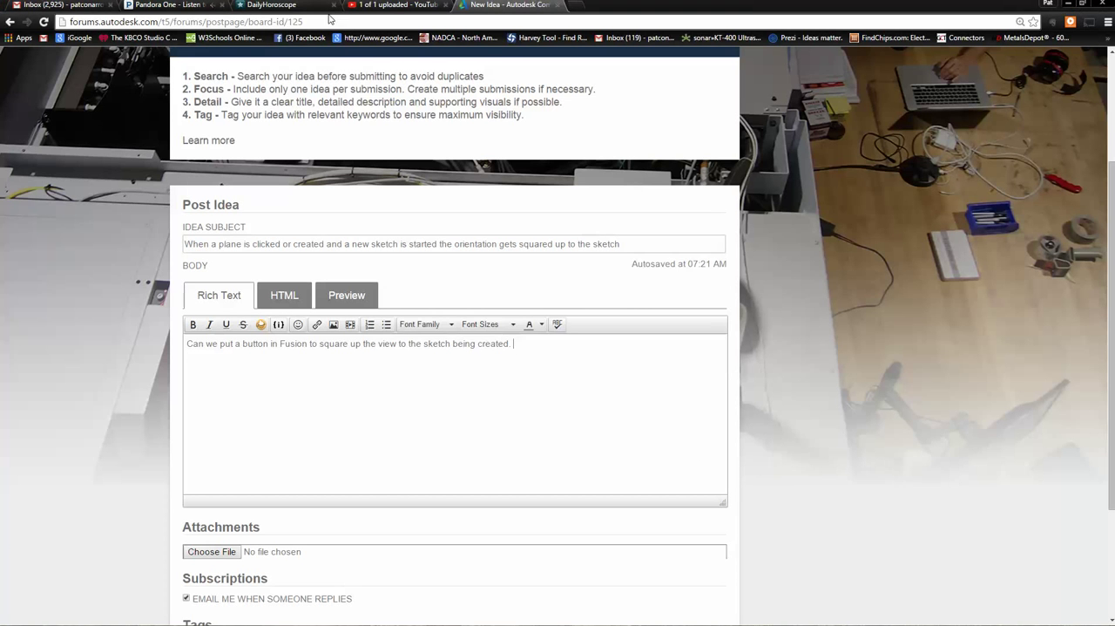
Step: Extrude the hexagon to 0.125 in reversed offset from the cylinder face, creating Boss-Extrude2
{"action": "left_click", "coordinate": [170, 5]}
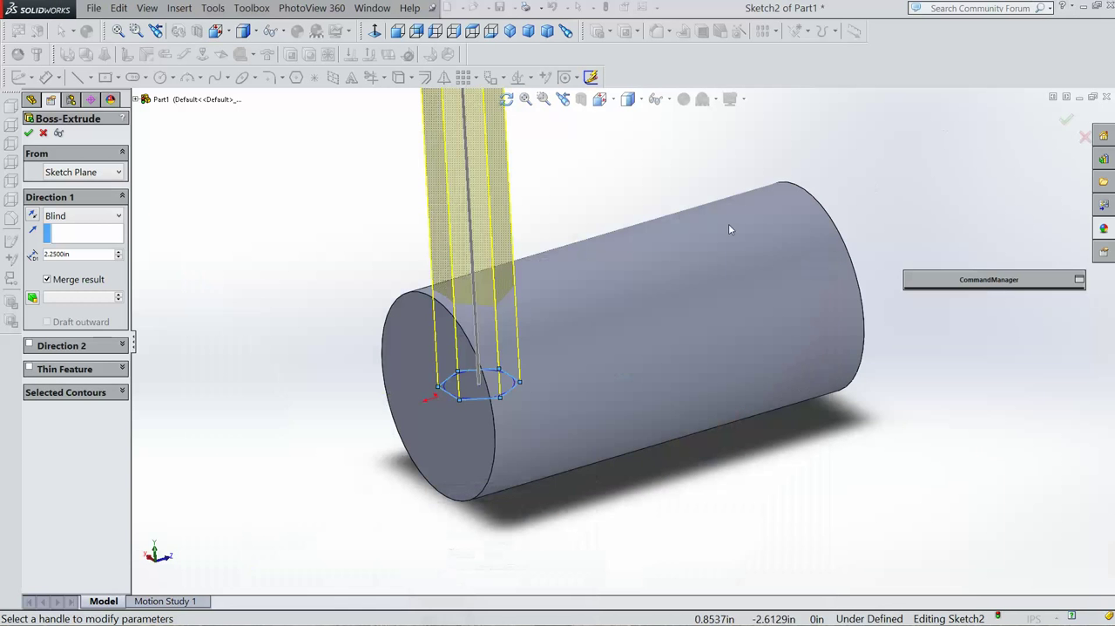
{"action": "mouse_move", "coordinate": [393, 211]}
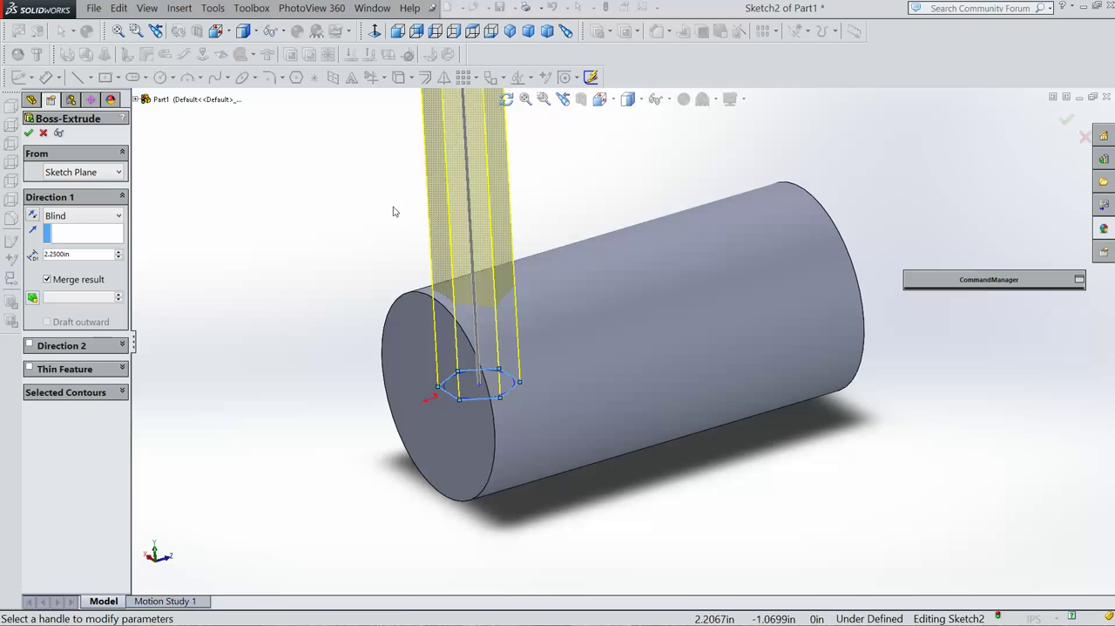
{"action": "mouse_move", "coordinate": [582, 276]}
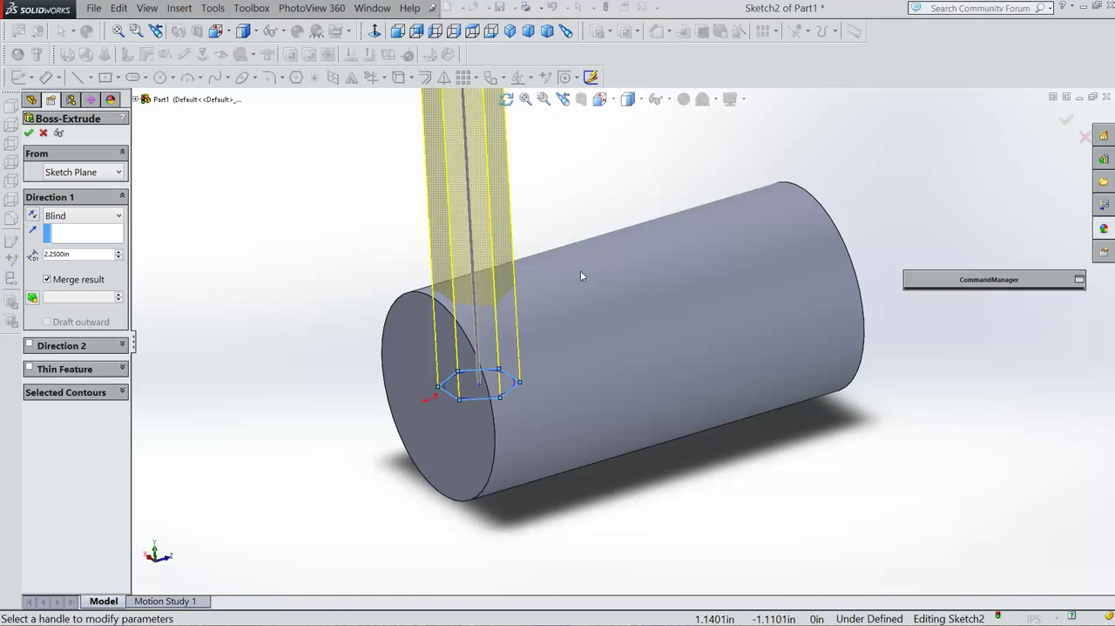
{"action": "mouse_move", "coordinate": [209, 258]}
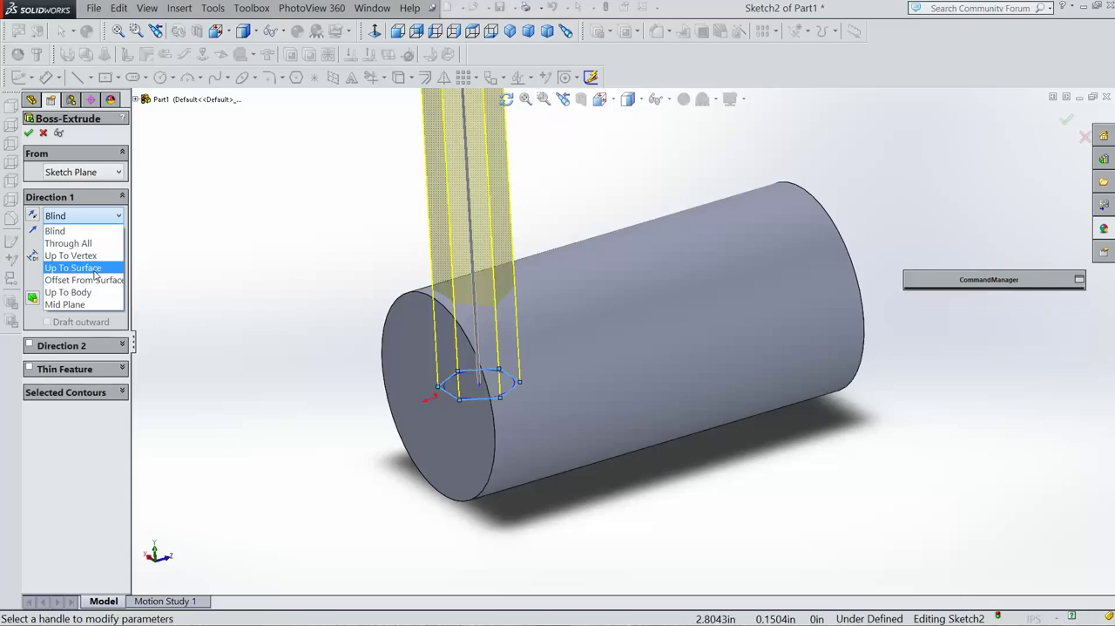
{"action": "mouse_move", "coordinate": [79, 292]}
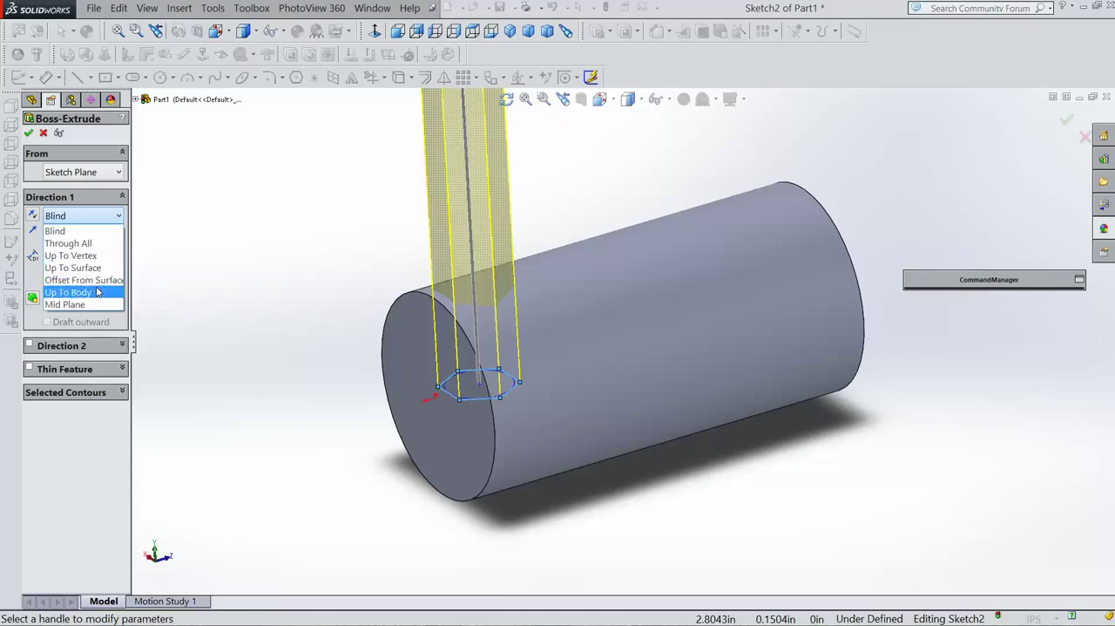
{"action": "mouse_move", "coordinate": [83, 280]}
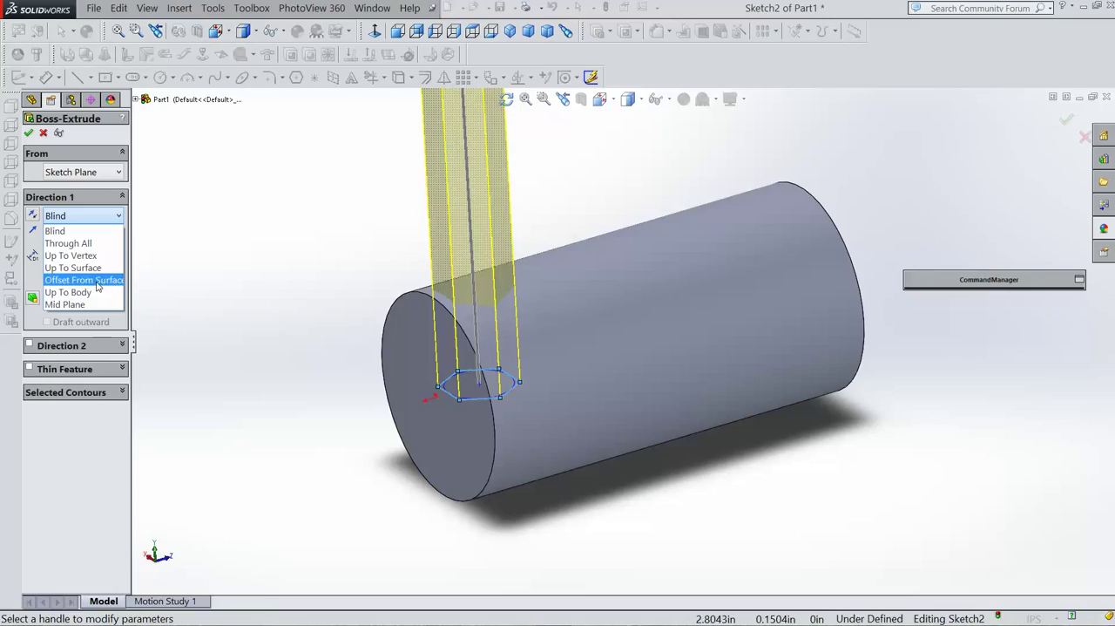
{"action": "left_click", "coordinate": [83, 280]}
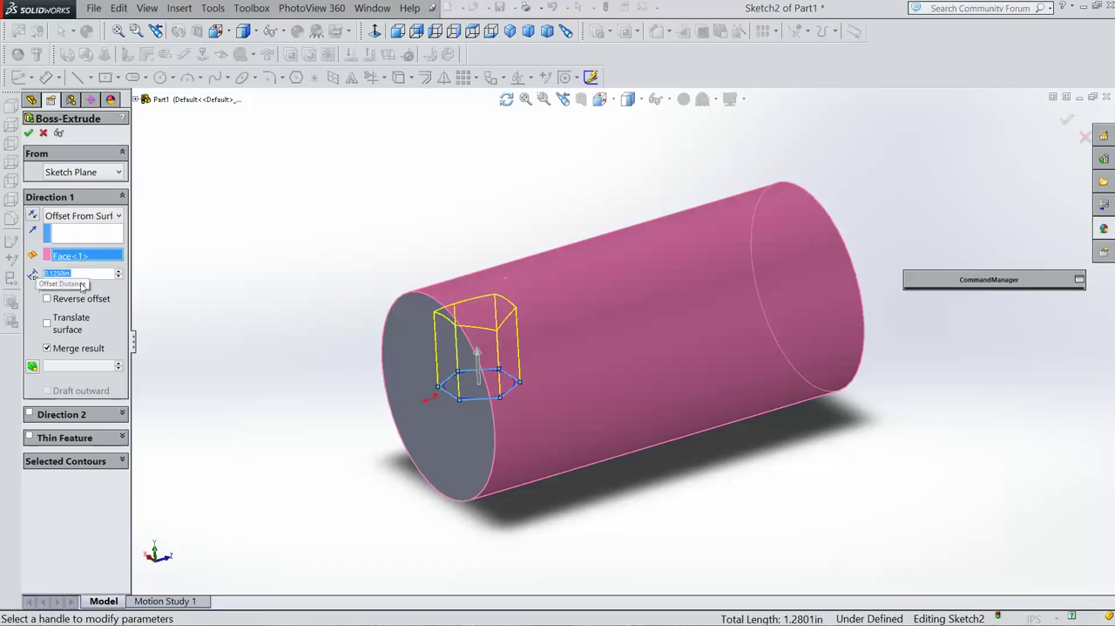
{"action": "left_click", "coordinate": [46, 298]}
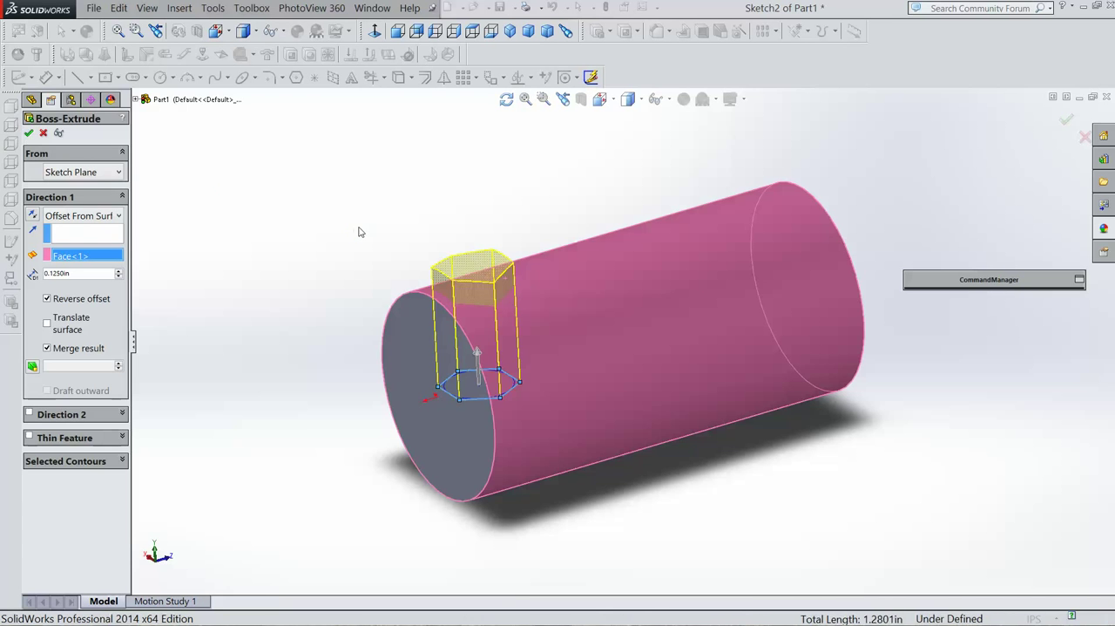
{"action": "left_click", "coordinate": [28, 133]}
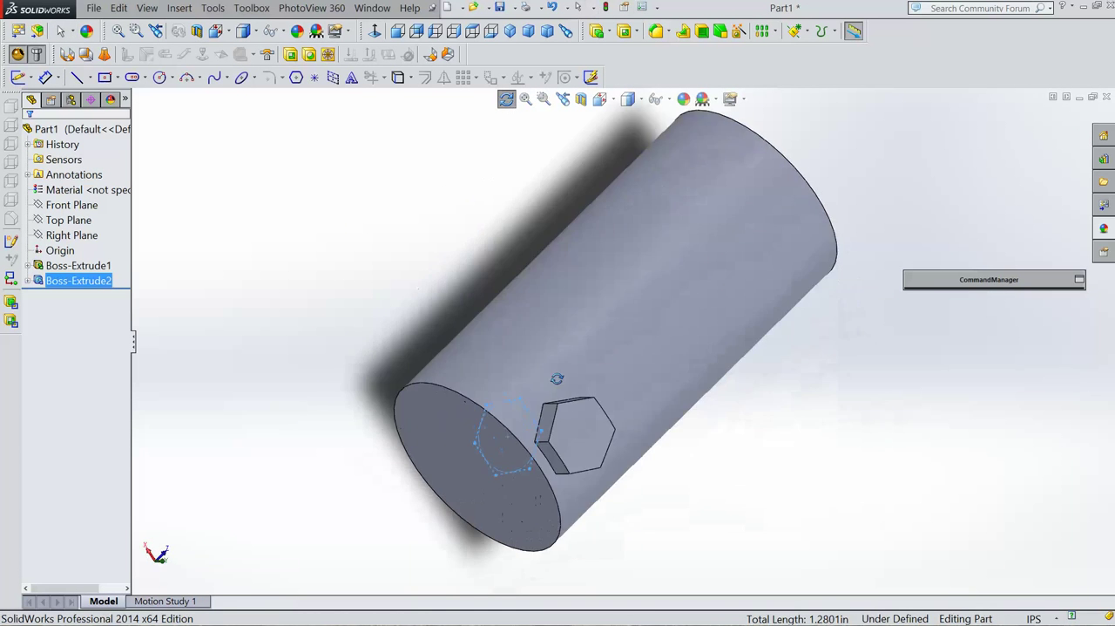
Step: Orbit back to the usual view and apply the .03625 in boss offset with a rebuild
{"action": "left_click_drag", "start_coordinate": [557, 378], "coordinate": [448, 263]}
{"action": "type", "text": ".03625"}
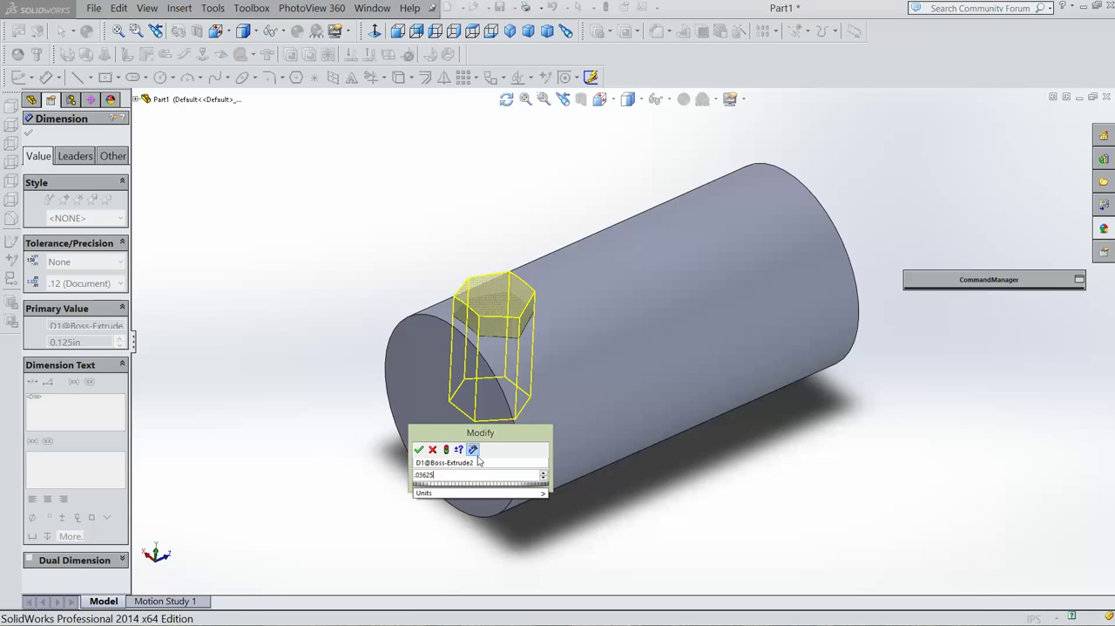
{"action": "left_click", "coordinate": [419, 449]}
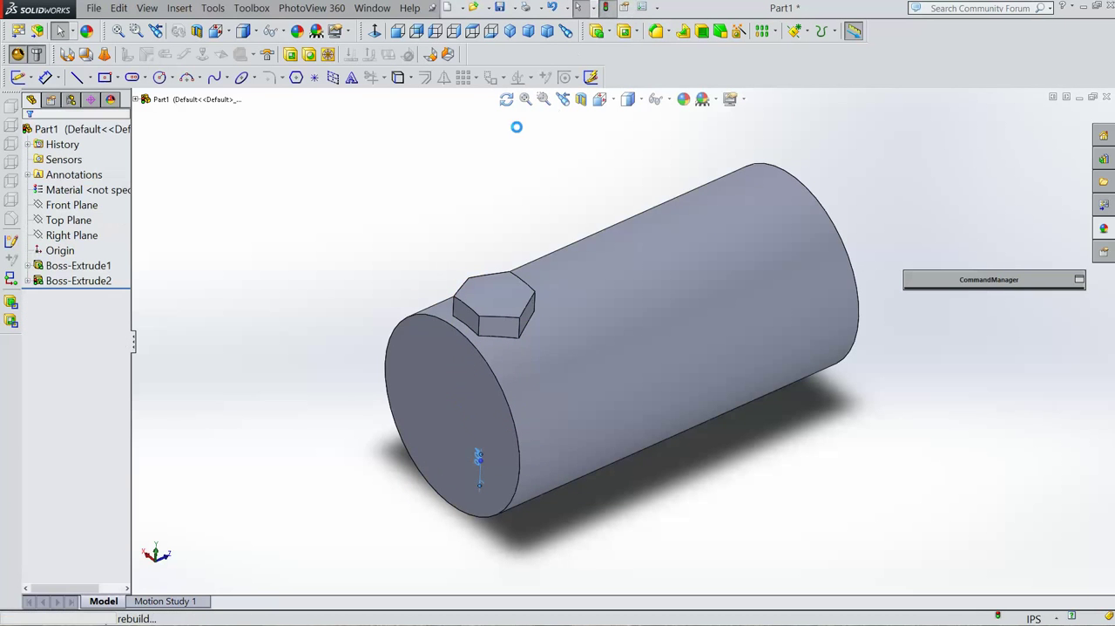